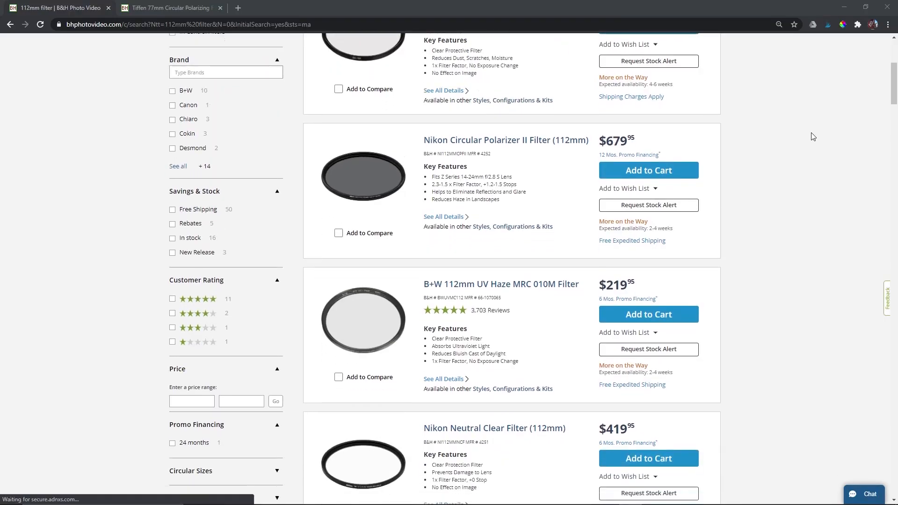
Scroll down through the B&H 112mm filter results to review the listed filters.
{"action": "scroll", "scroll_direction": "down", "scroll_amount": 3}
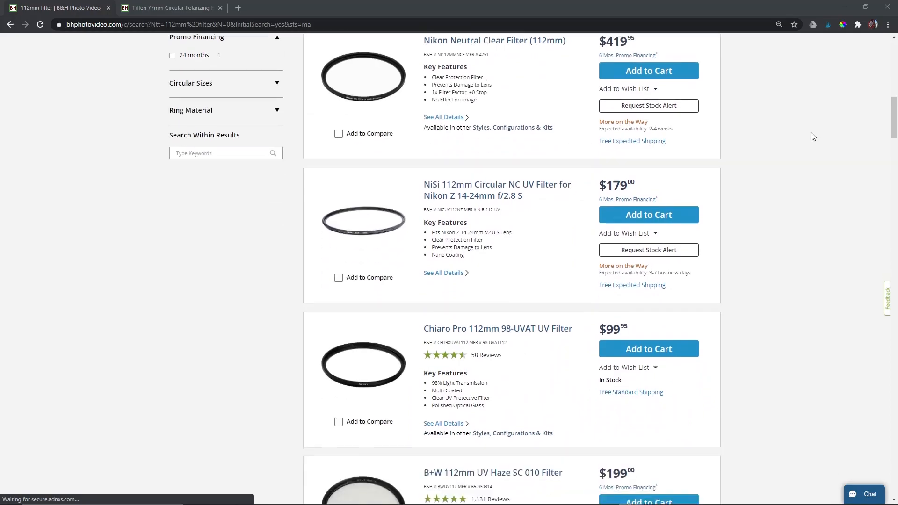
{"action": "scroll", "scroll_direction": "down", "scroll_amount": 3}
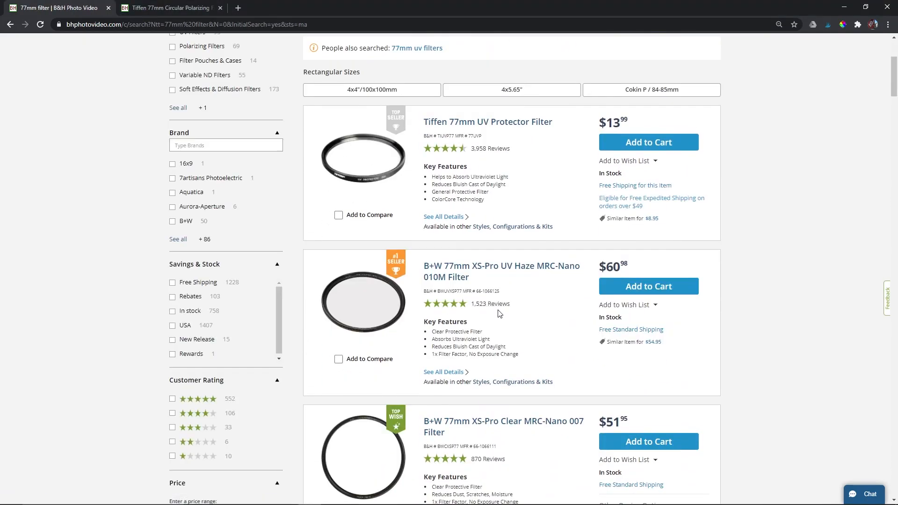
{"action": "scroll", "scroll_direction": "down", "scroll_amount": 3}
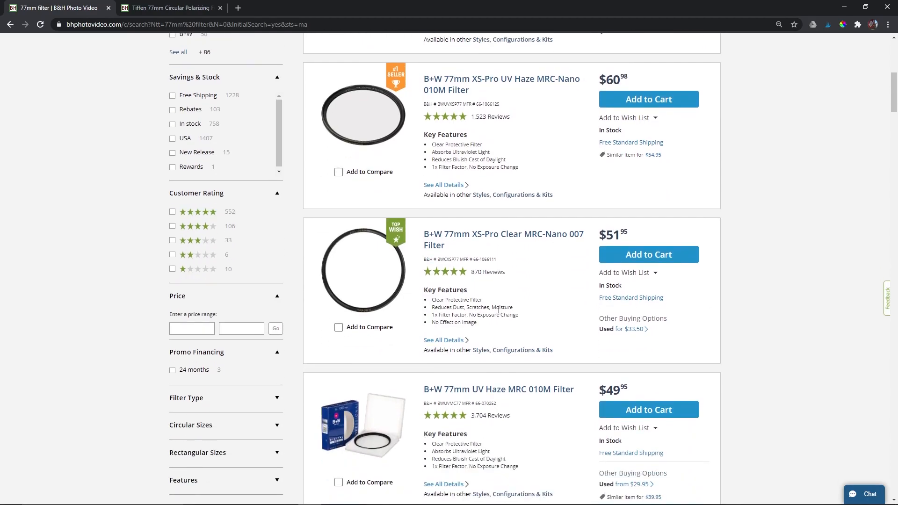
{"action": "scroll", "scroll_direction": "down", "scroll_amount": 3}
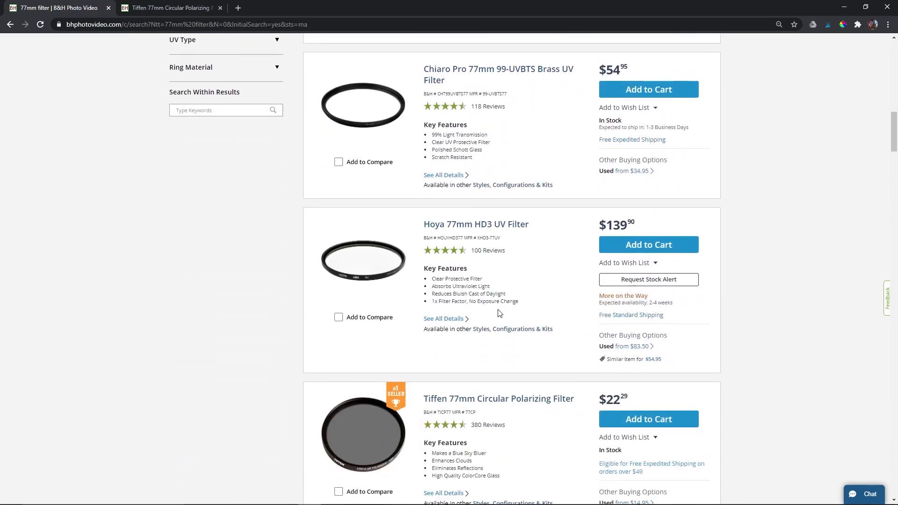
{"action": "scroll", "scroll_direction": "down", "scroll_amount": 3}
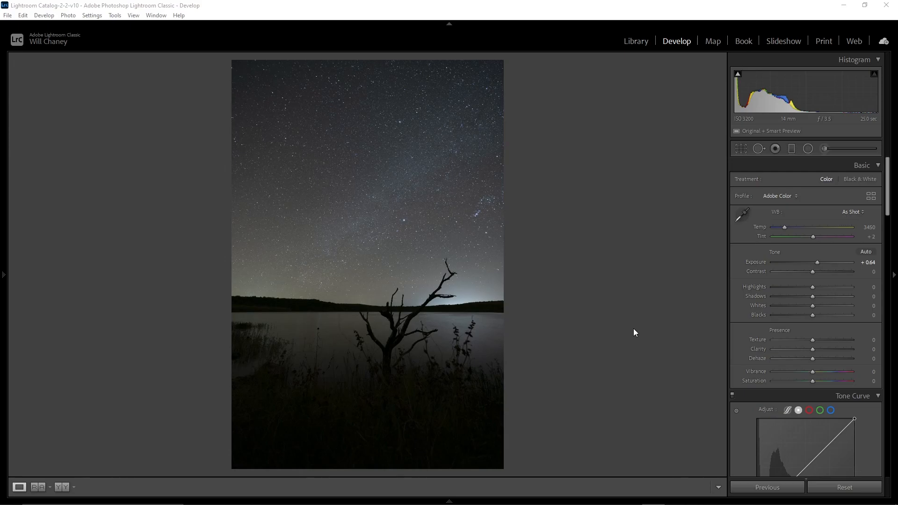
{"action": "mouse_move", "coordinate": [577, 215]}
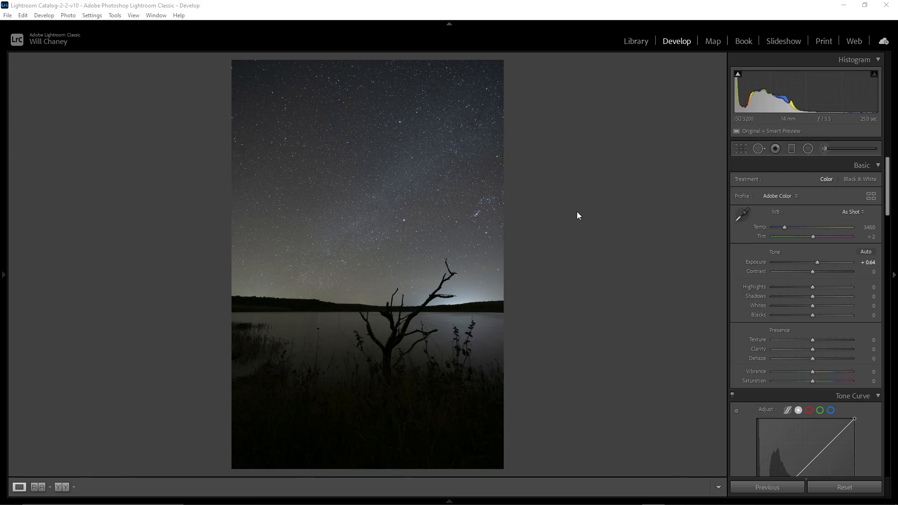
{"action": "mouse_move", "coordinate": [597, 171]}
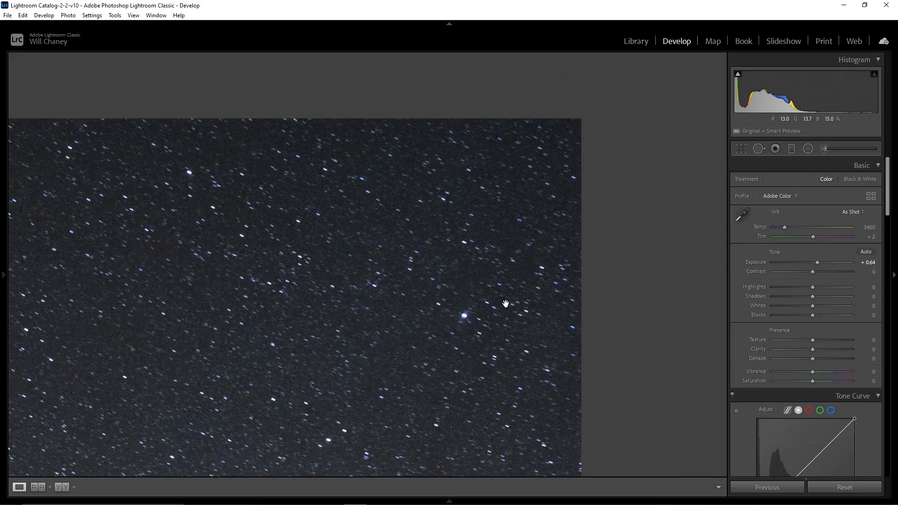
{"action": "mouse_move", "coordinate": [596, 281]}
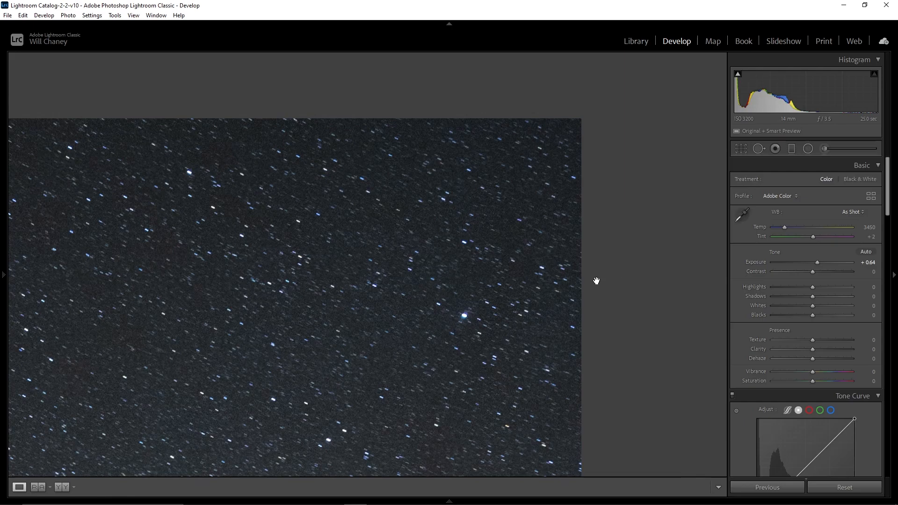
{"action": "mouse_move", "coordinate": [467, 313]}
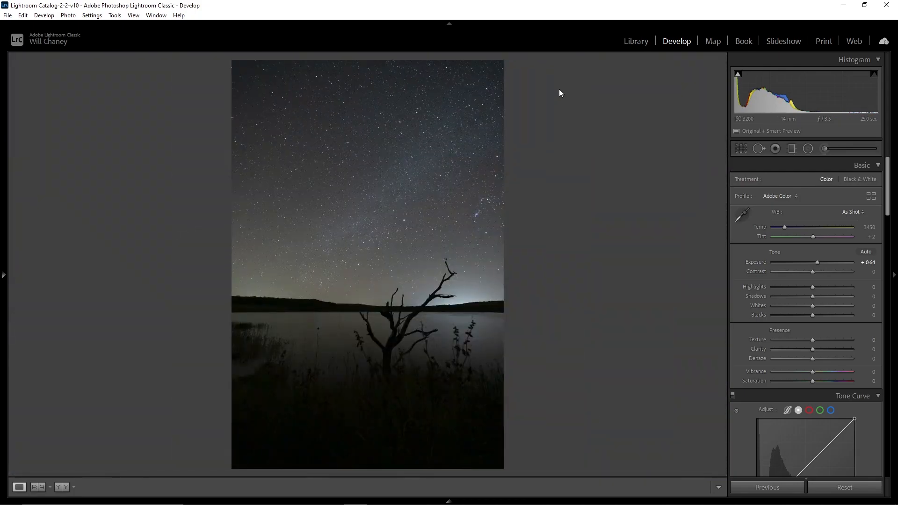
{"action": "mouse_move", "coordinate": [517, 96]}
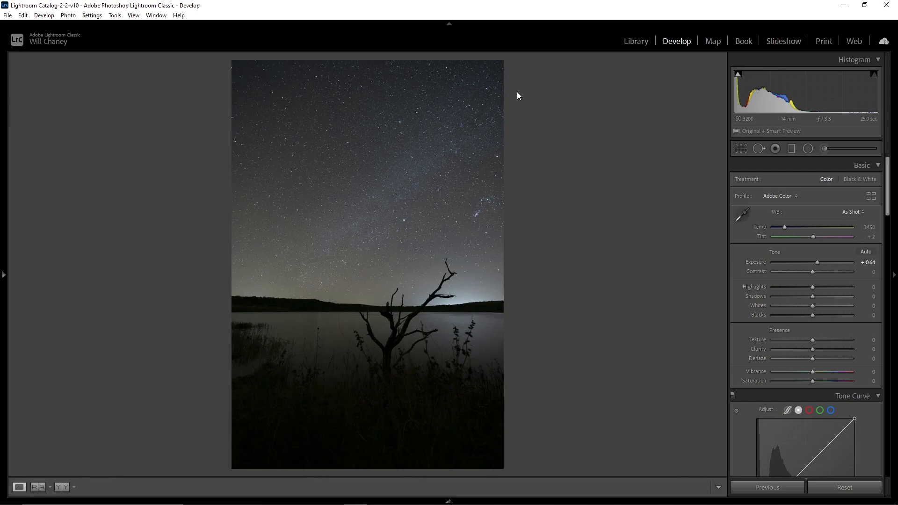
{"action": "mouse_move", "coordinate": [619, 124]}
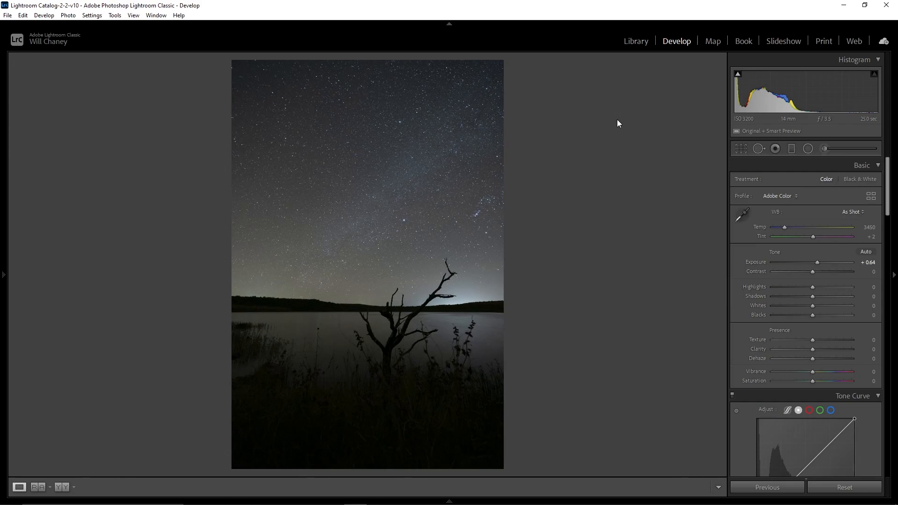
{"action": "mouse_move", "coordinate": [520, 224]}
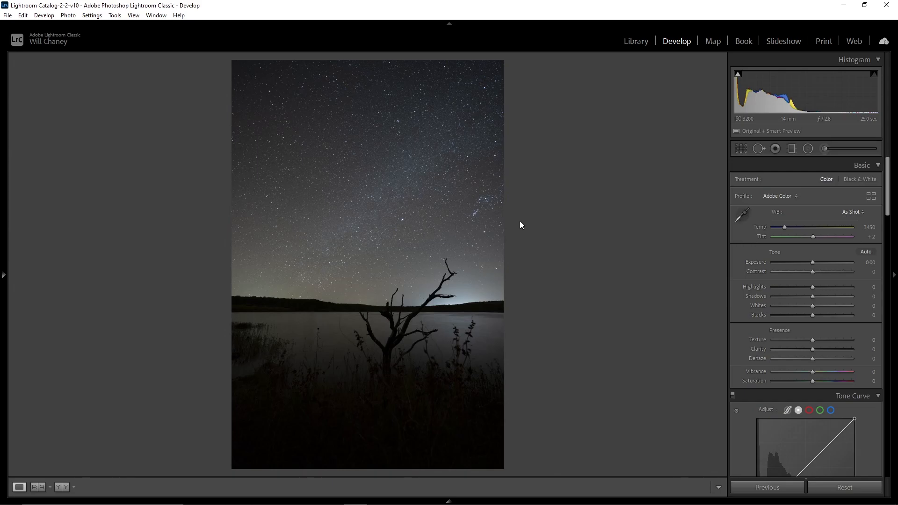
{"action": "mouse_move", "coordinate": [528, 185]}
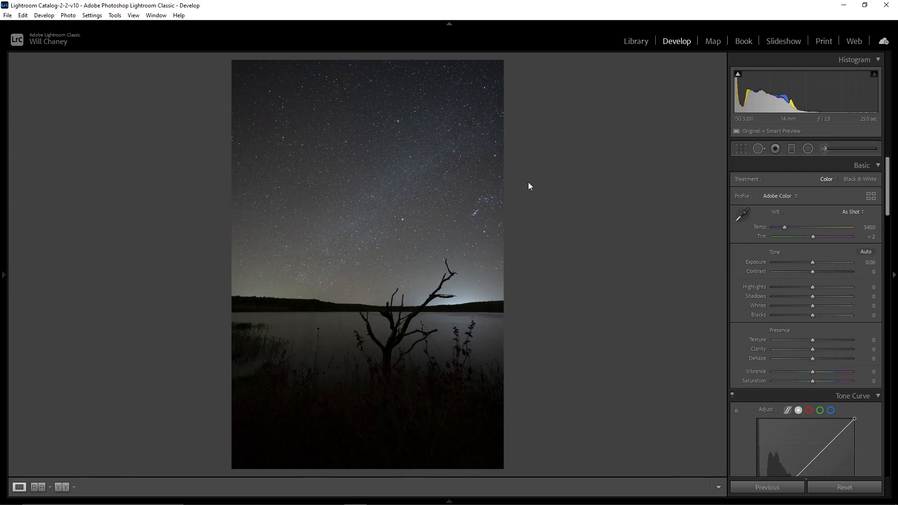
{"action": "mouse_move", "coordinate": [481, 83]}
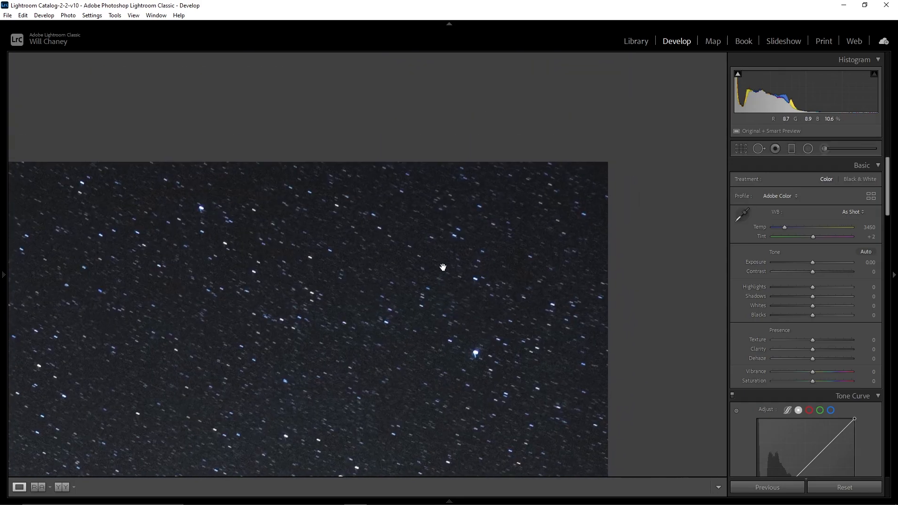
{"action": "mouse_move", "coordinate": [194, 214]}
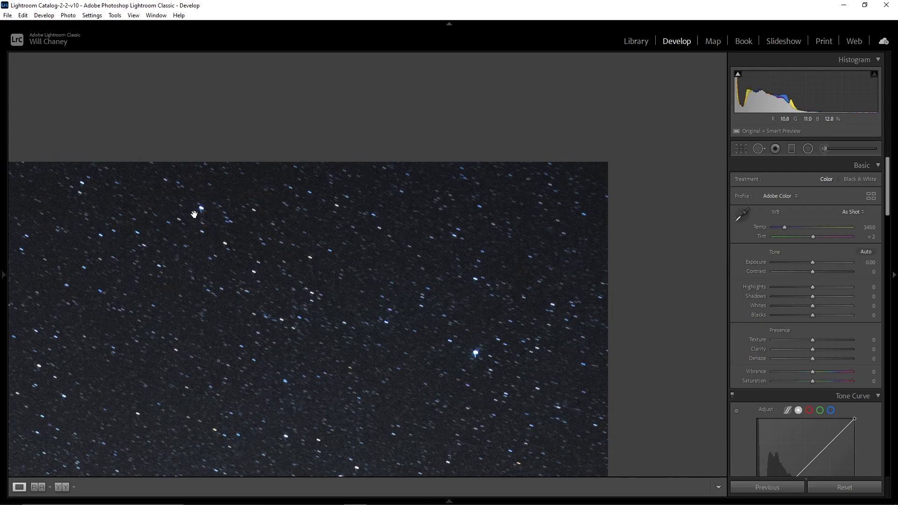
{"action": "mouse_move", "coordinate": [478, 367]}
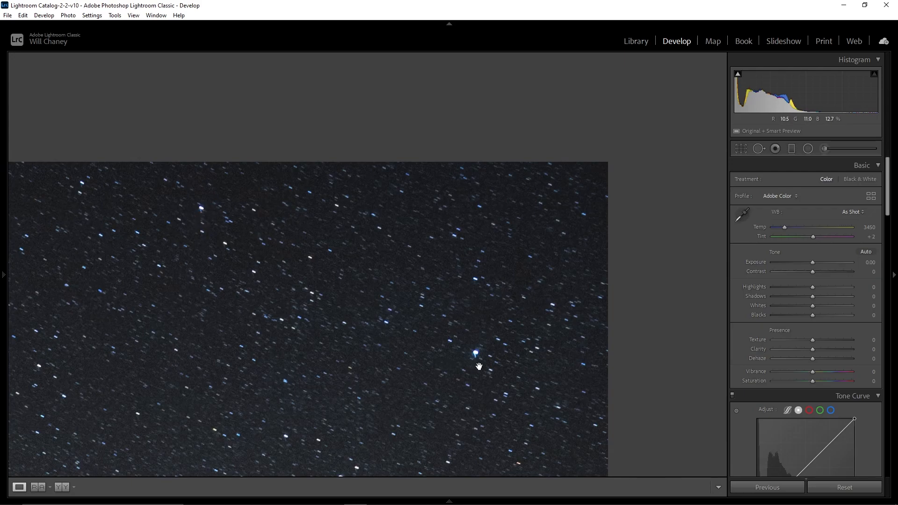
{"action": "mouse_move", "coordinate": [399, 338]}
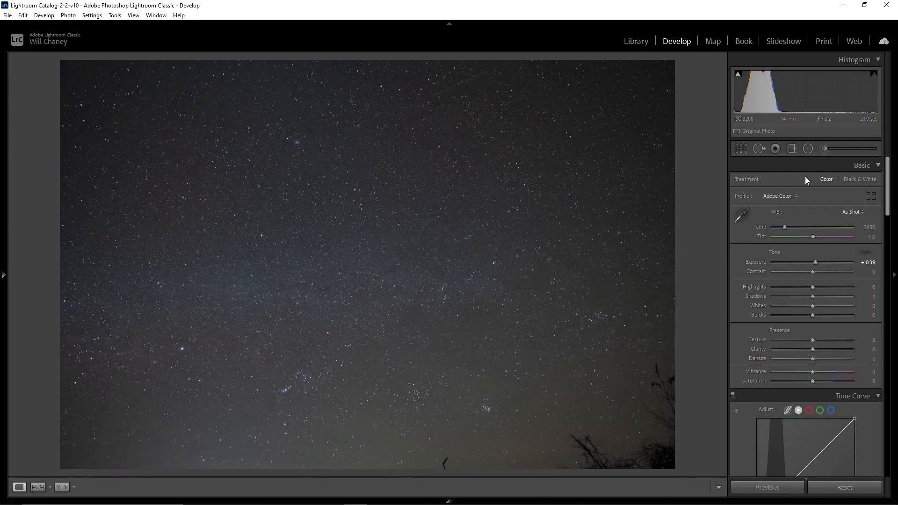
Zoom the 14mm star field photo to 1:1 on the sky to inspect the stars.
{"action": "left_click", "coordinate": [865, 252]}
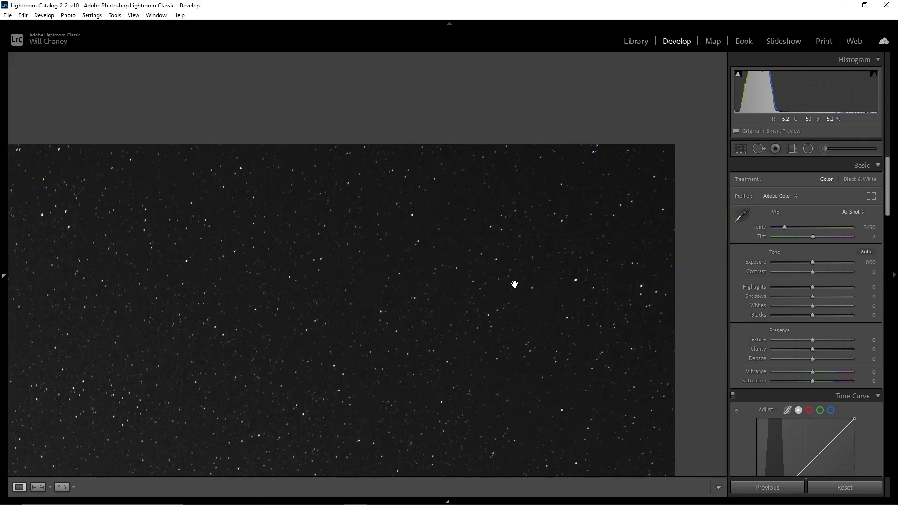
{"action": "mouse_move", "coordinate": [249, 314]}
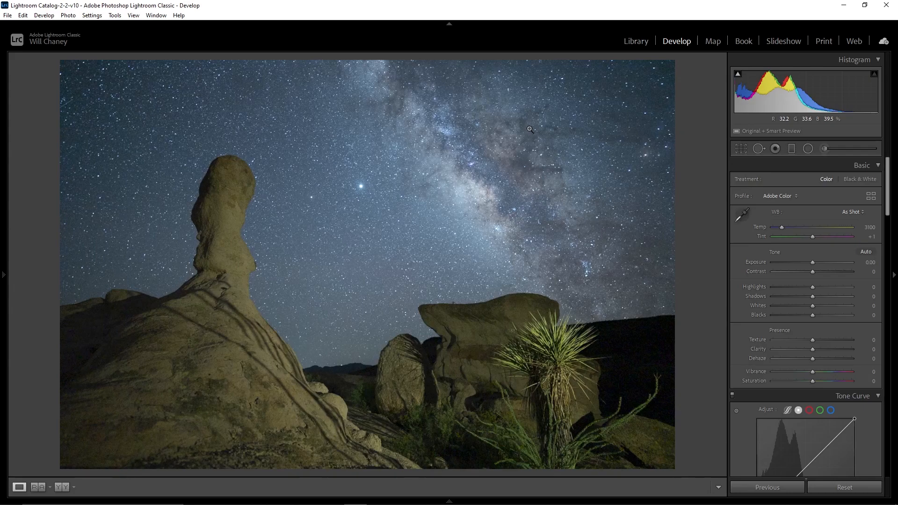
{"action": "mouse_move", "coordinate": [652, 19]}
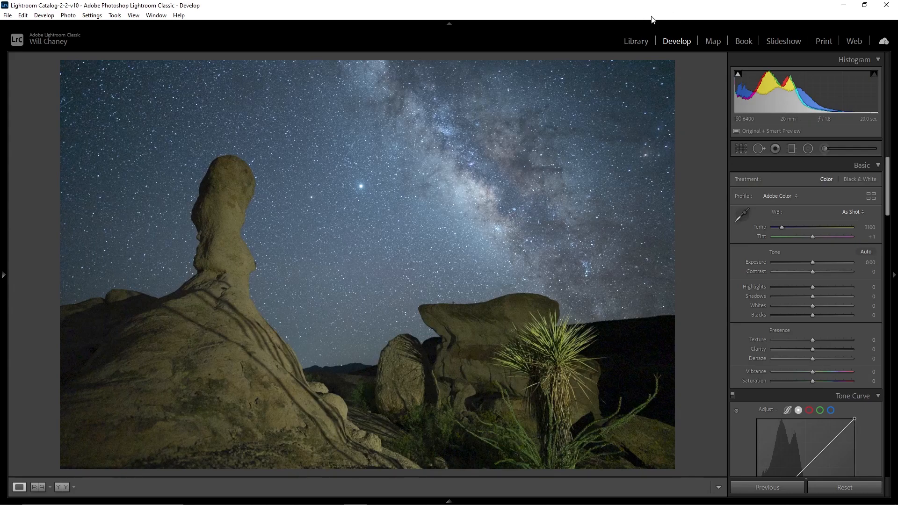
{"action": "mouse_move", "coordinate": [796, 188]}
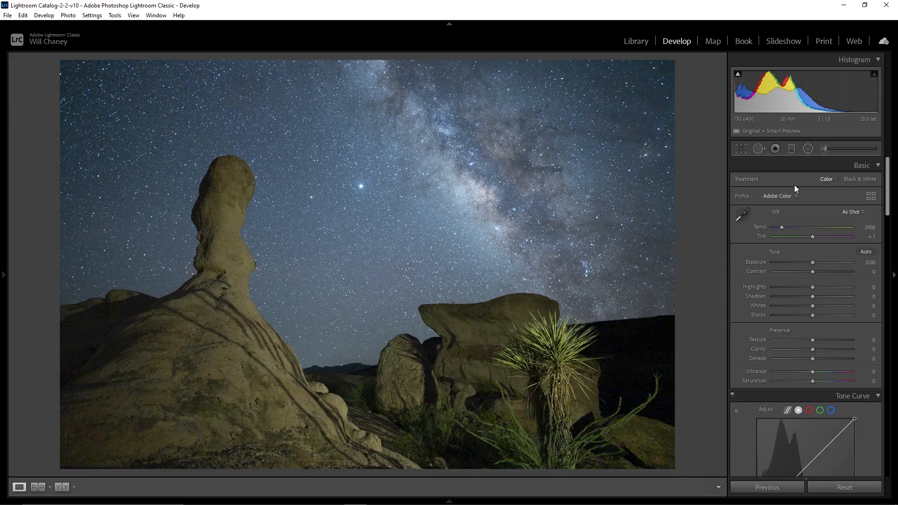
{"action": "mouse_move", "coordinate": [547, 217]}
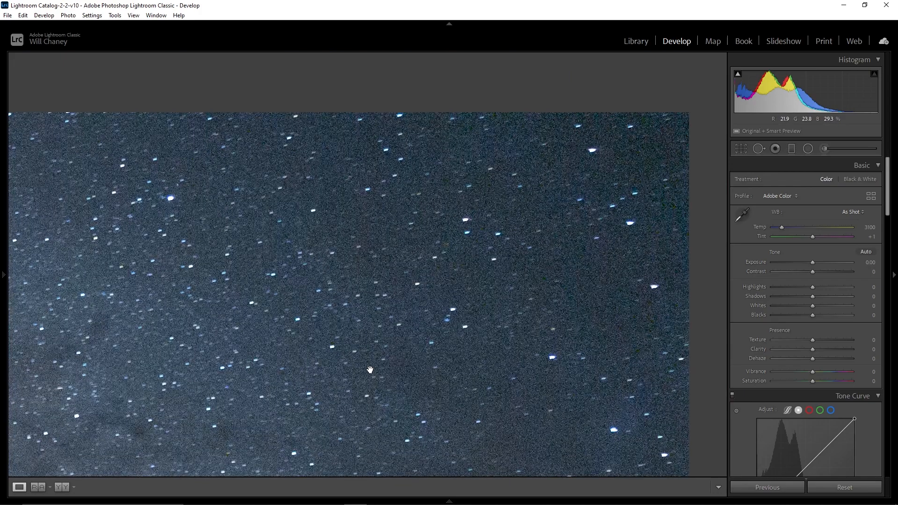
{"action": "mouse_move", "coordinate": [481, 353]}
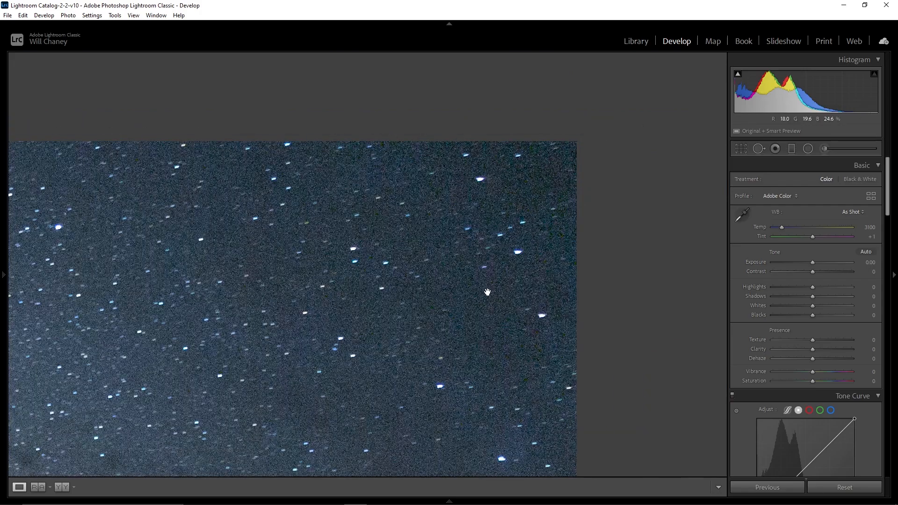
{"action": "mouse_move", "coordinate": [192, 352]}
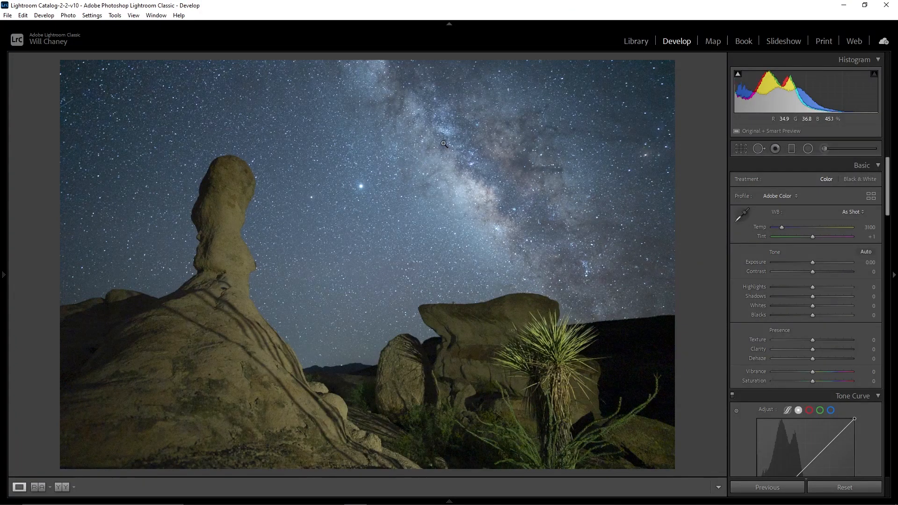
{"action": "mouse_move", "coordinate": [574, 214]}
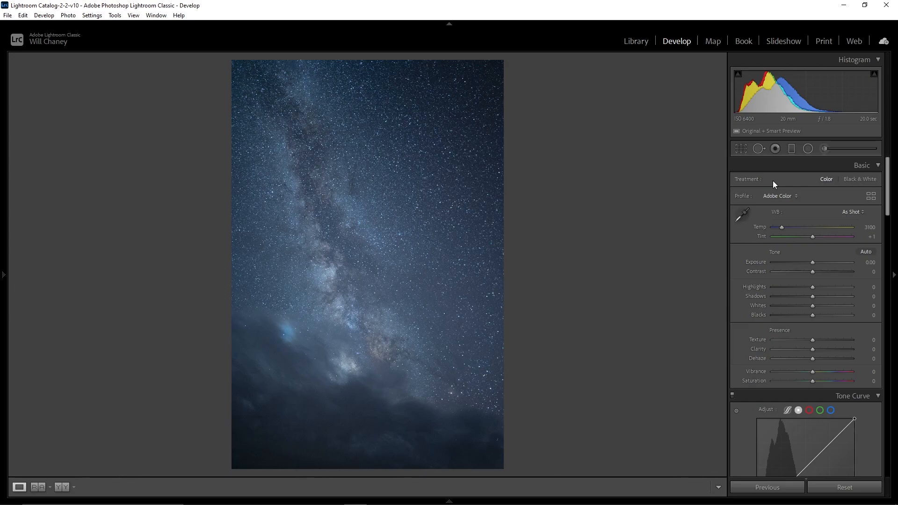
{"action": "mouse_move", "coordinate": [471, 69]}
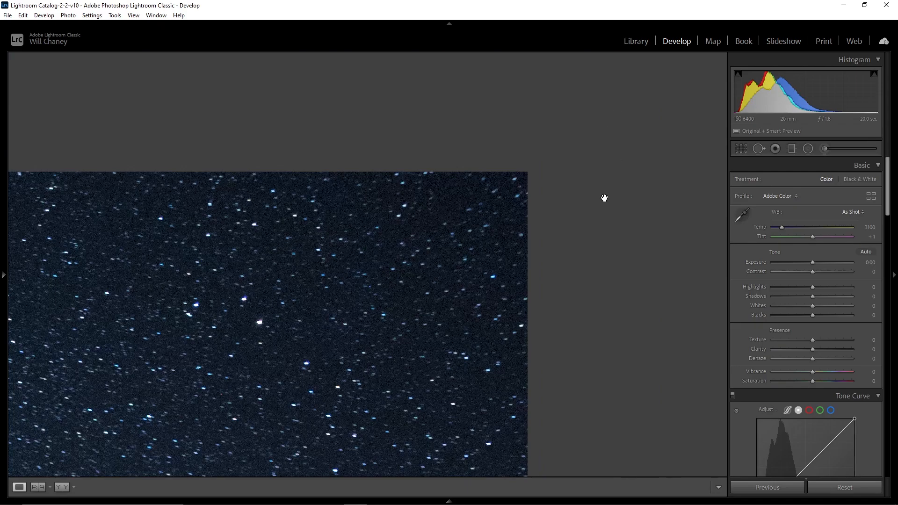
{"action": "mouse_move", "coordinate": [248, 339]}
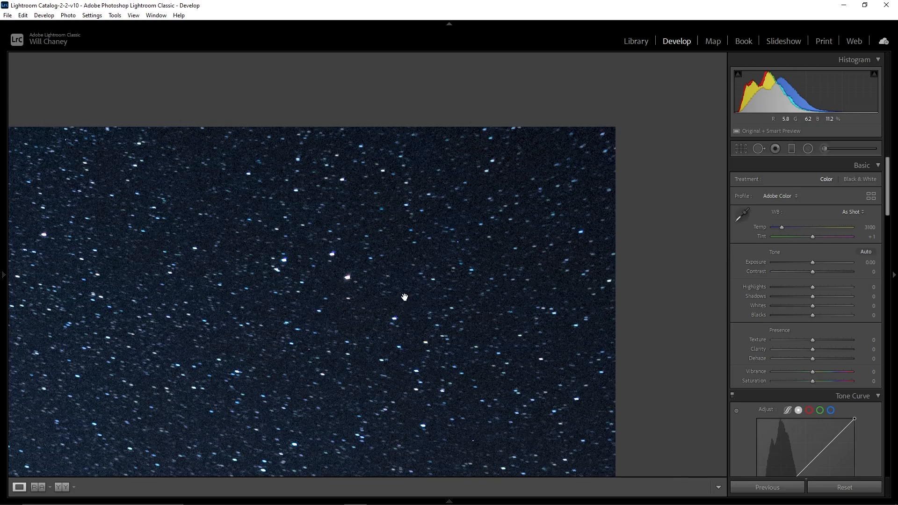
{"action": "mouse_move", "coordinate": [407, 315]}
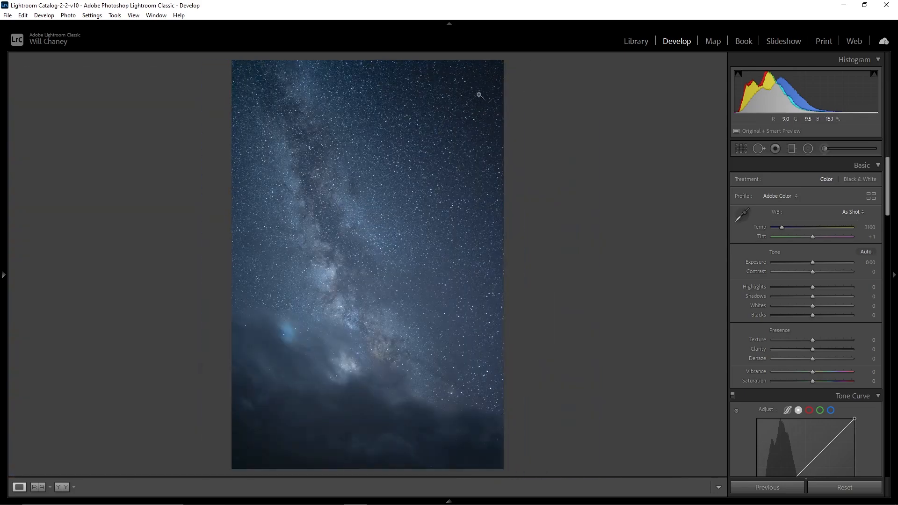
{"action": "mouse_move", "coordinate": [627, 232]}
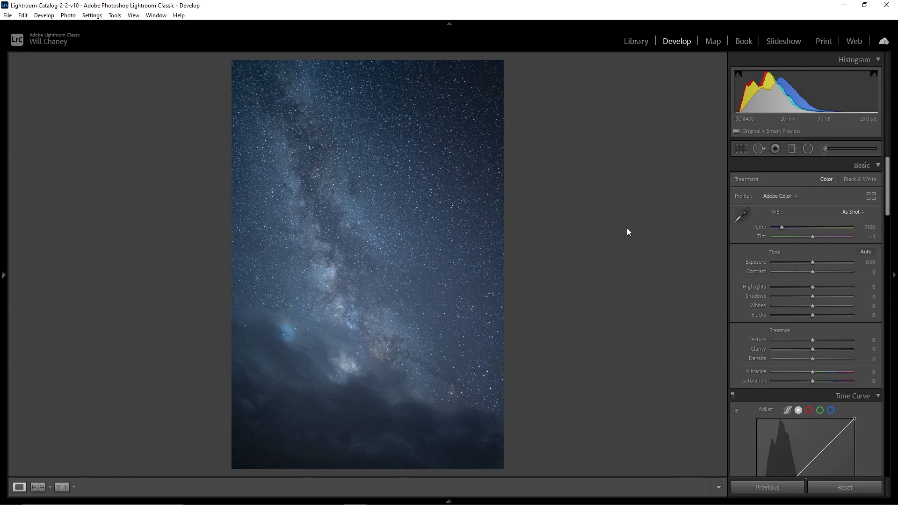